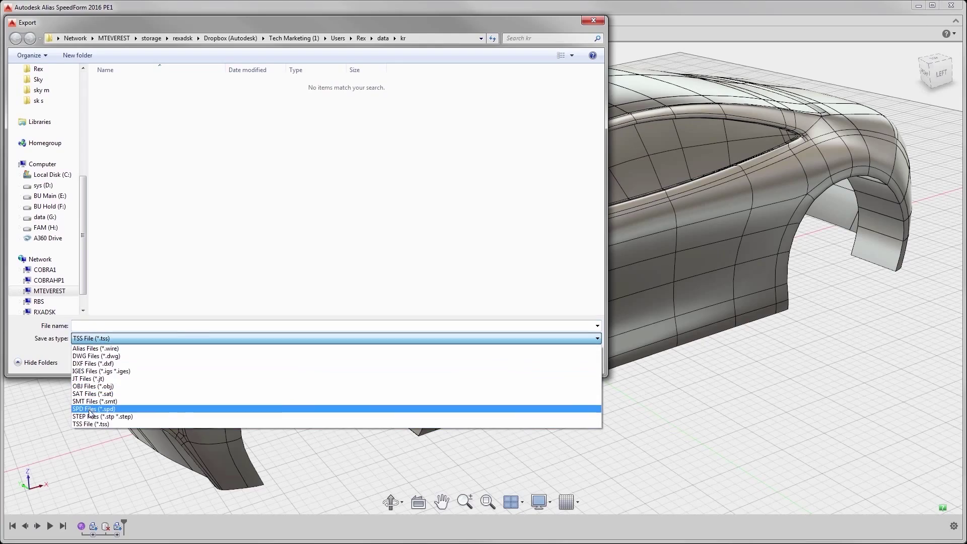
- Choose STEP Files (*.stp *.step) as the export format for the car body
left_click(103, 416)
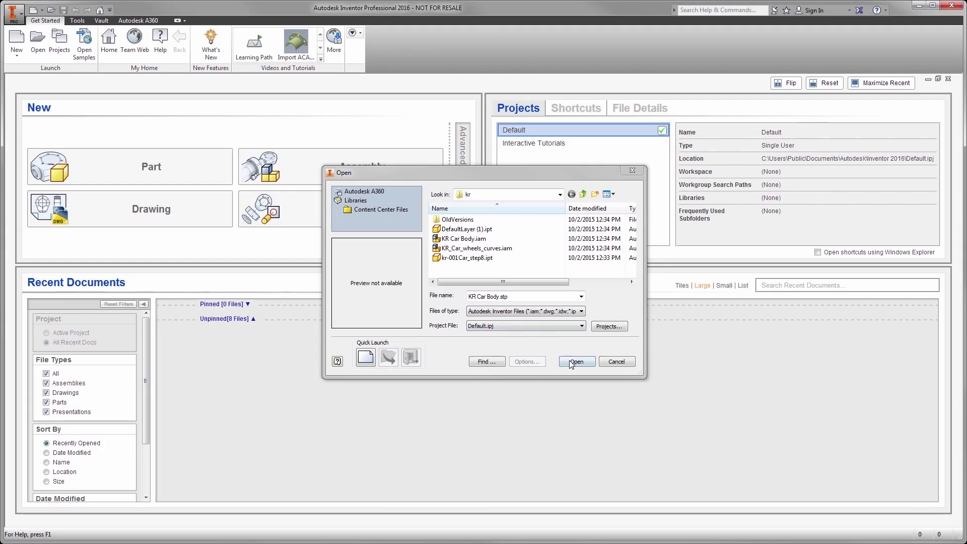
- Open KR Car Body.stp so it imports as the KR Car Body.iam assembly
left_click(576, 361)
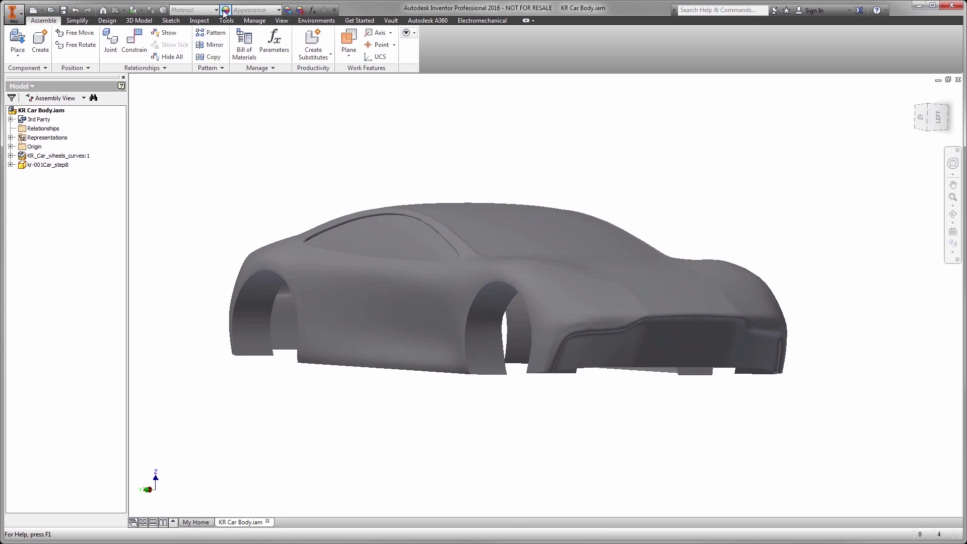
- Assign the Reflective - Orange appearance to the selected car body part
right_click(306, 201)
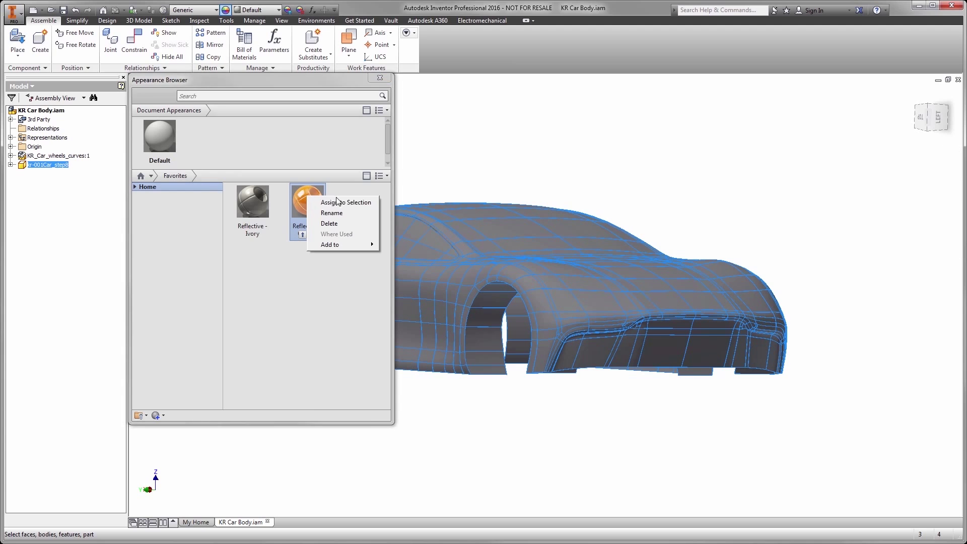
left_click(345, 202)
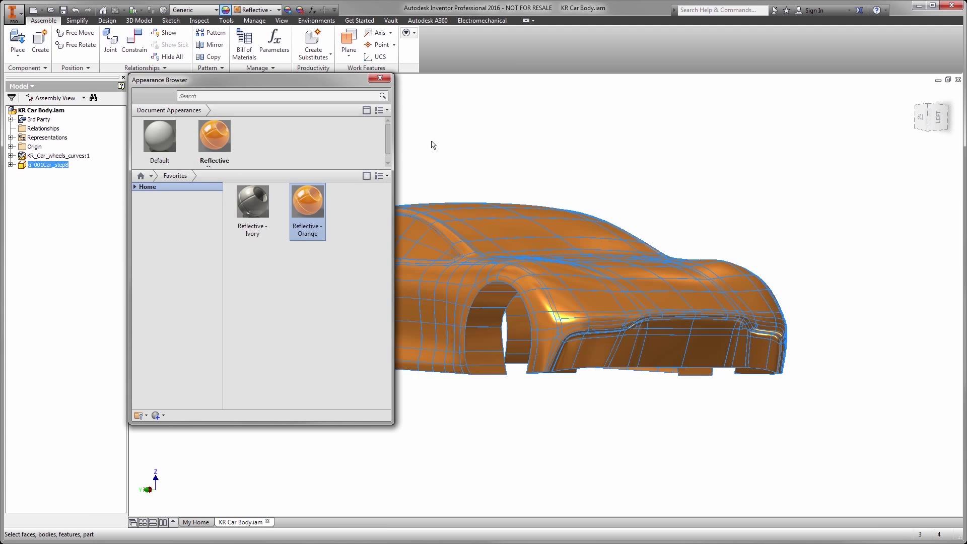
left_click(379, 79)
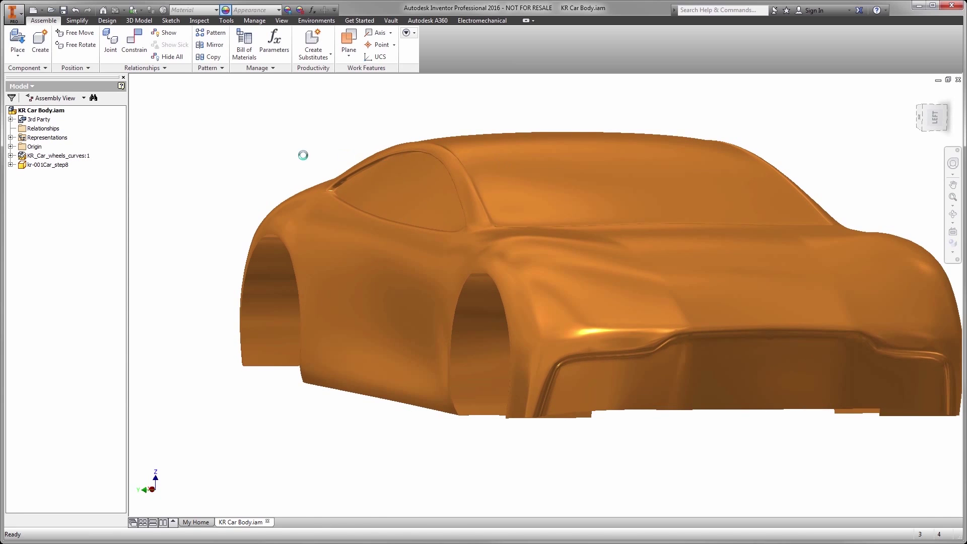
- Open the kr-001Car_step8 part in its own window
right_click(50, 165)
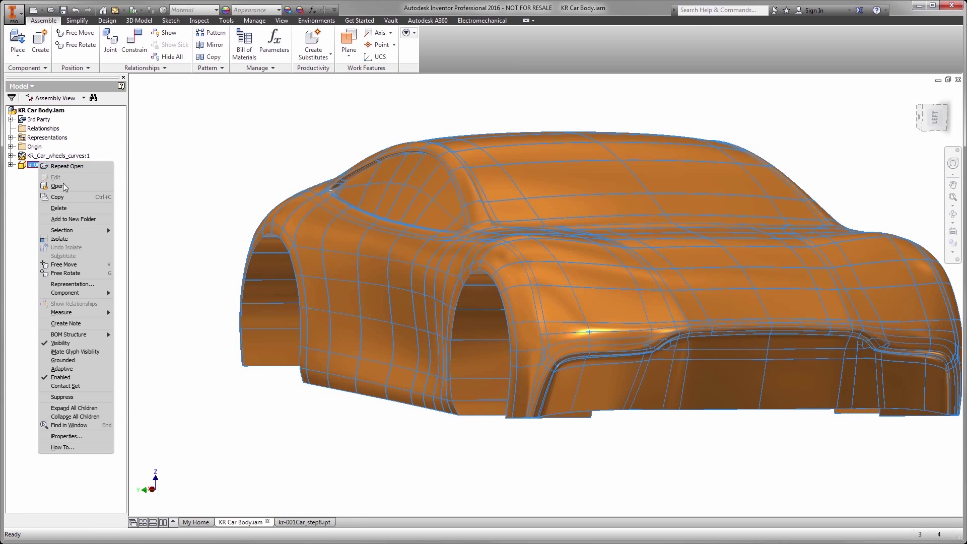
left_click(57, 185)
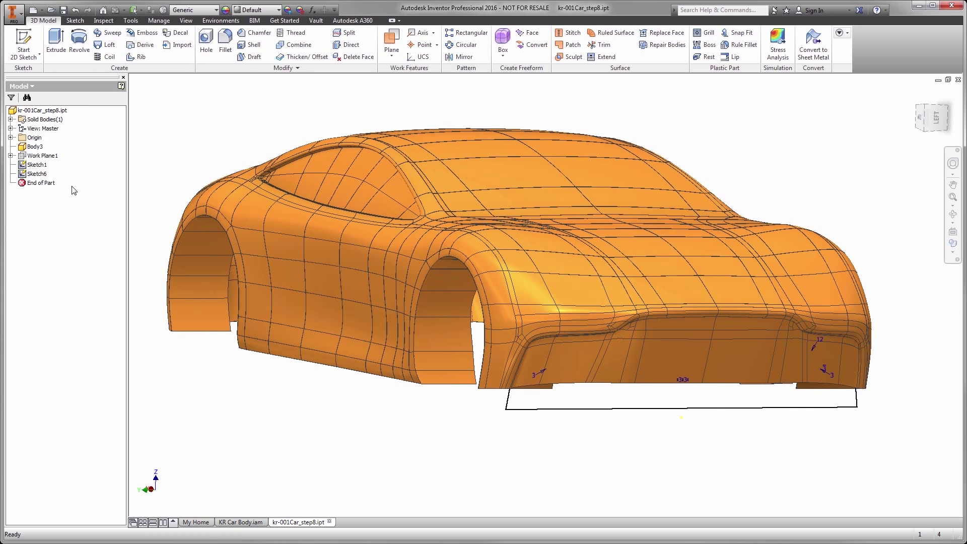
- Extrude the front sketch rectangle with Intersect output to keep only the front fascia
left_click(56, 44)
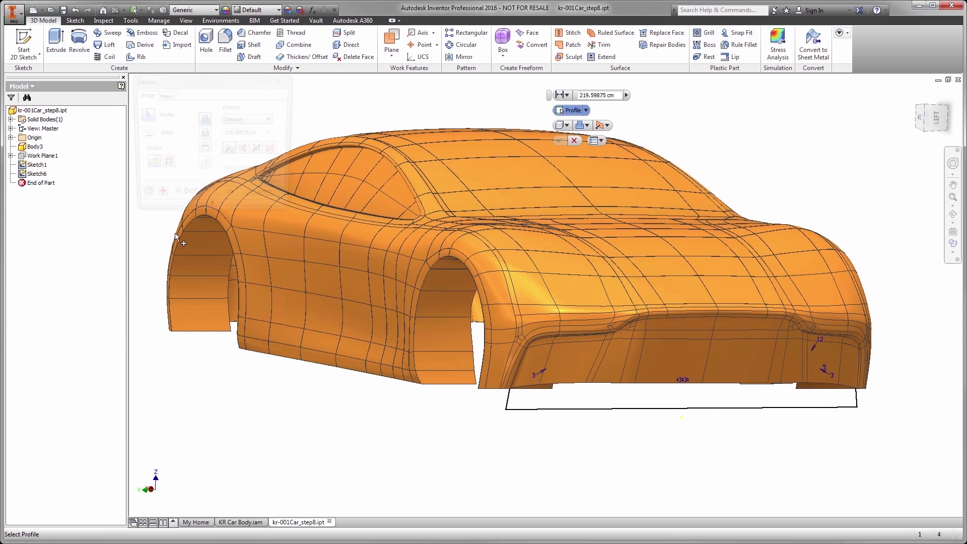
left_click(55, 42)
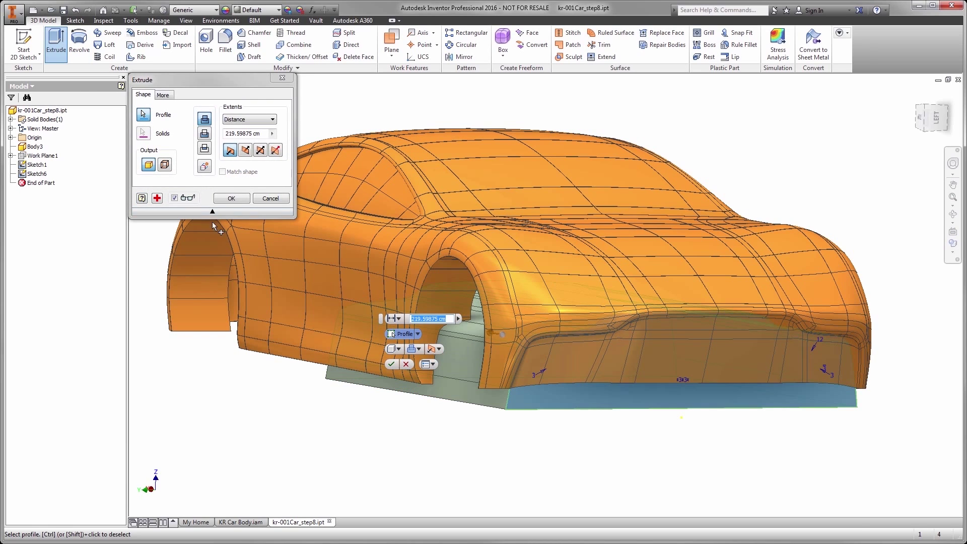
left_click(204, 150)
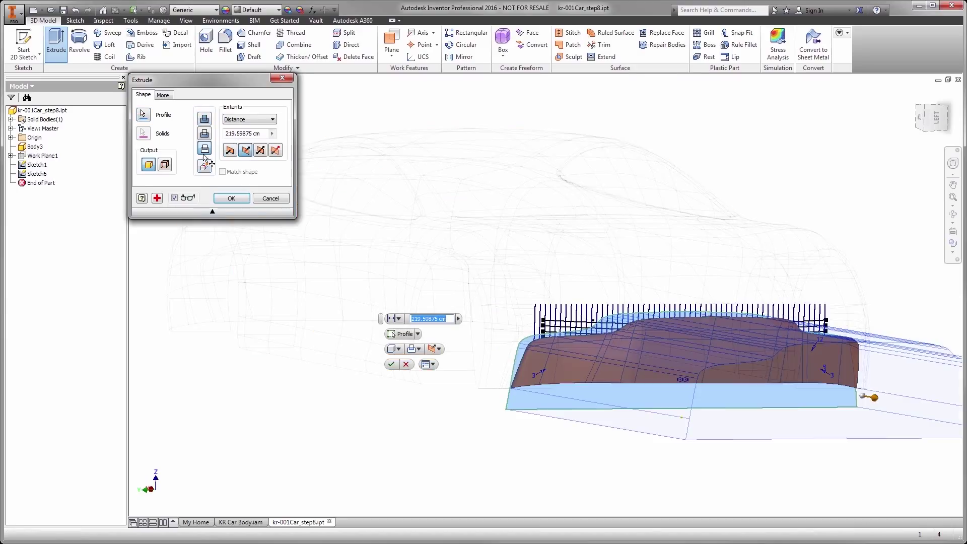
left_click(231, 198)
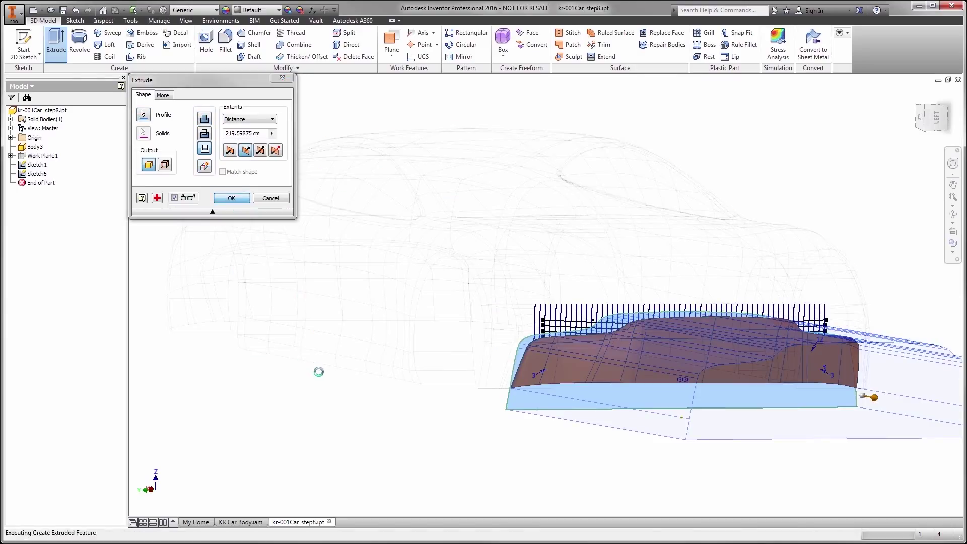
left_click(232, 199)
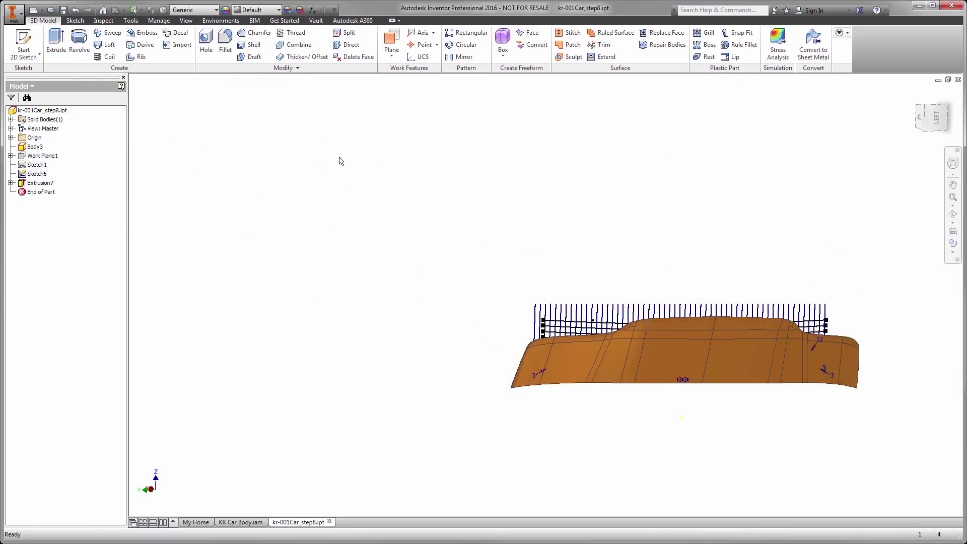
- Create a Grill feature using the boundary outline, oval island and rib sketch lines
left_click(707, 33)
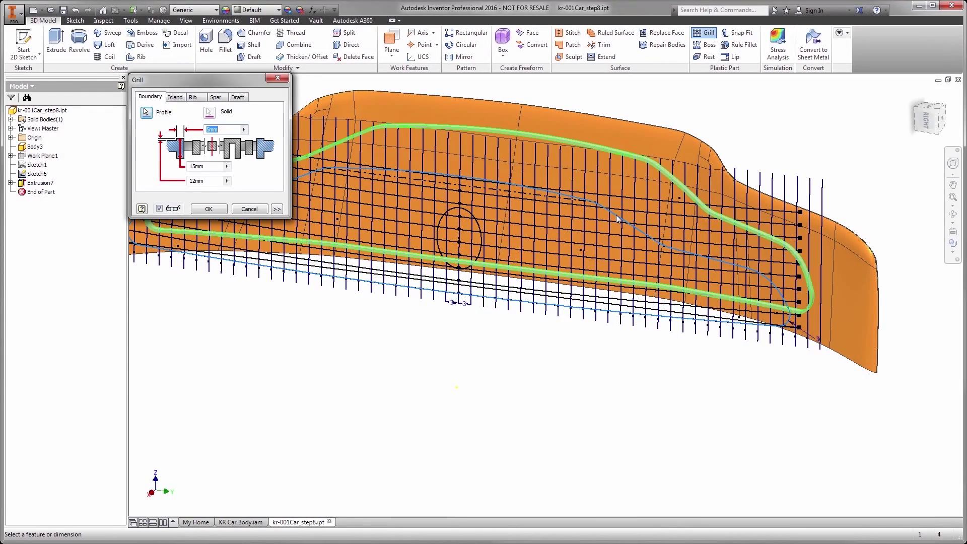
left_click(175, 97)
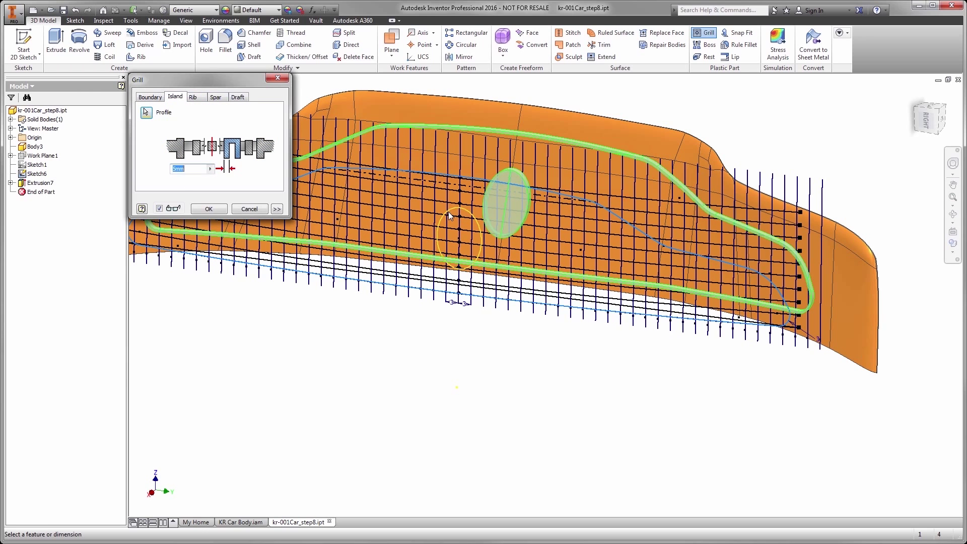
left_click(194, 97)
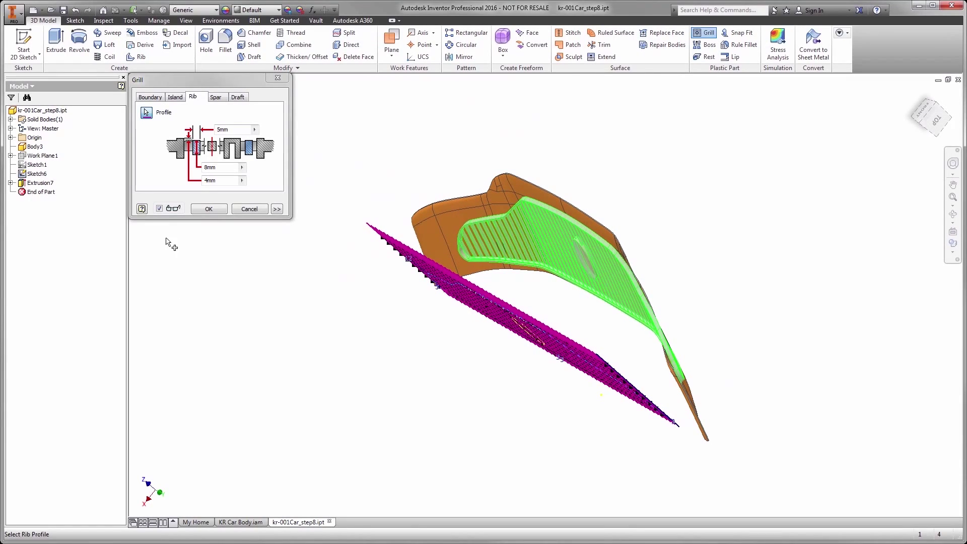
left_click(207, 208)
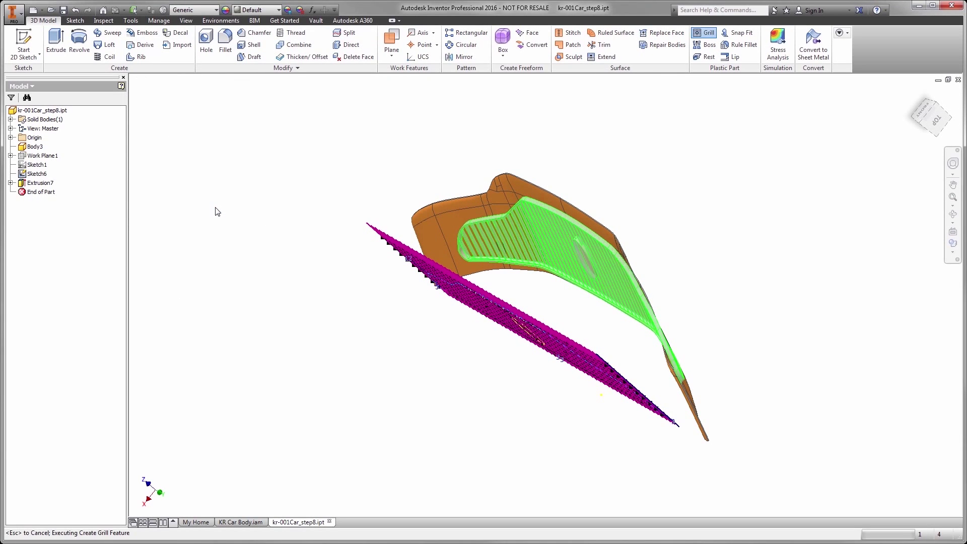